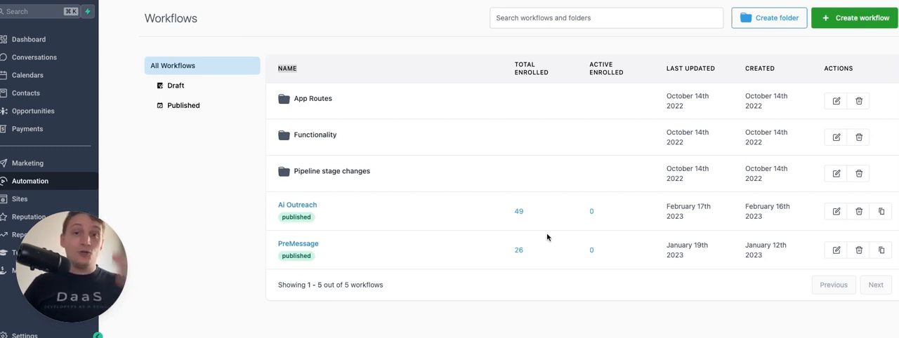
mouse_move(433, 199)
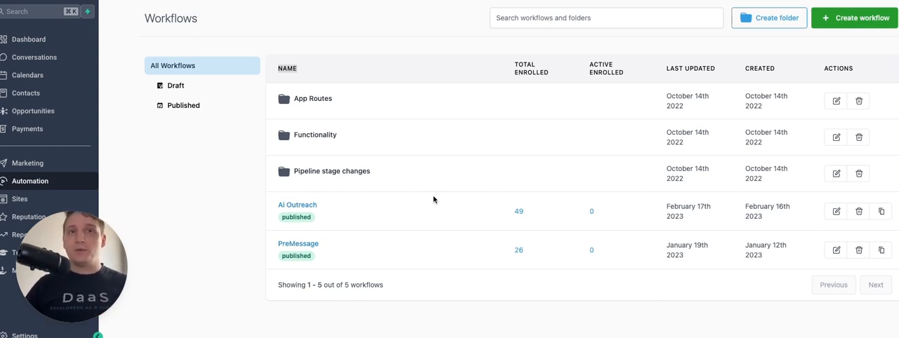
mouse_move(340, 210)
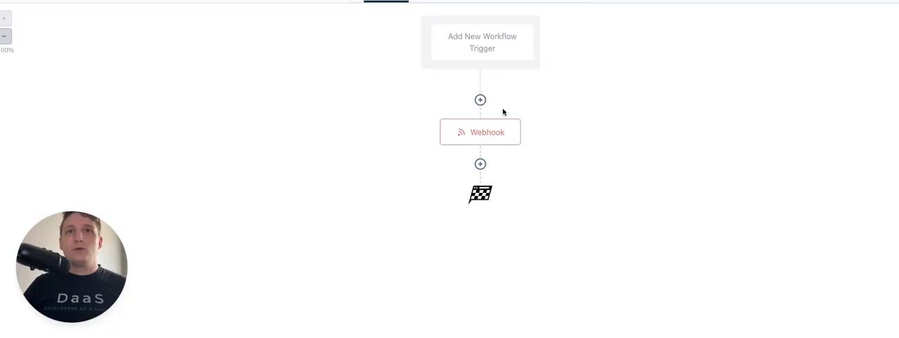
mouse_move(500, 144)
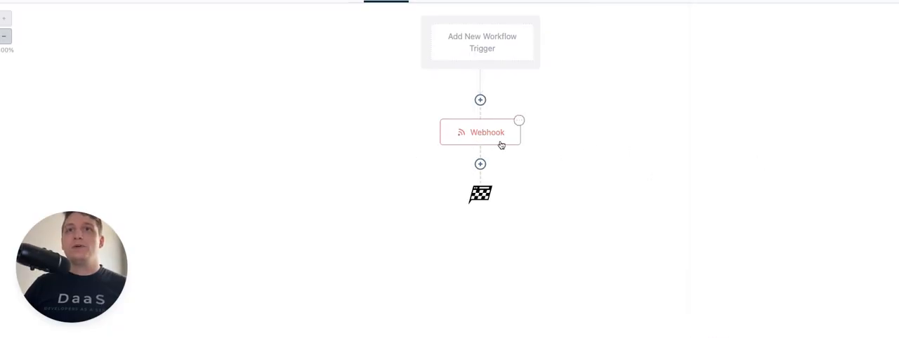
Step: Inspect the webhook step's POST URL ending in gpt3 and its prompt and temperature custom data
left_click(480, 132)
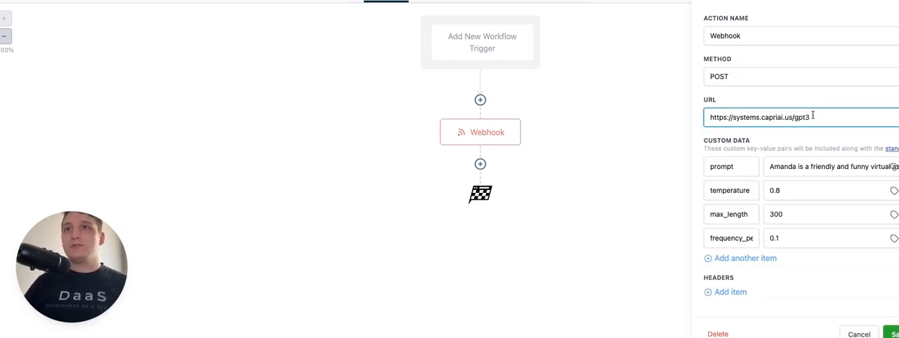
double_click(802, 118)
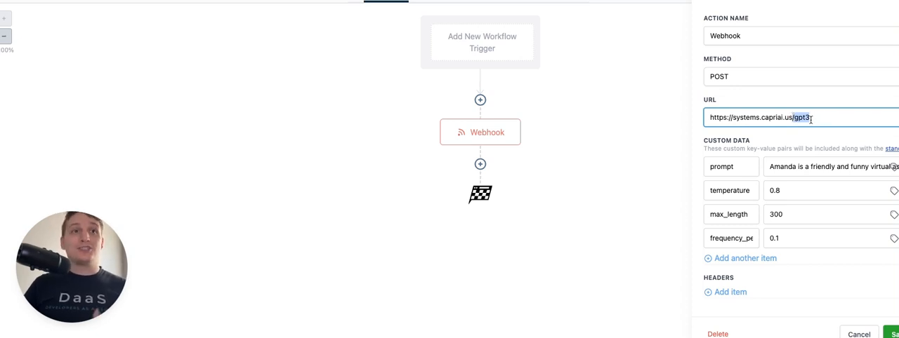
mouse_move(819, 157)
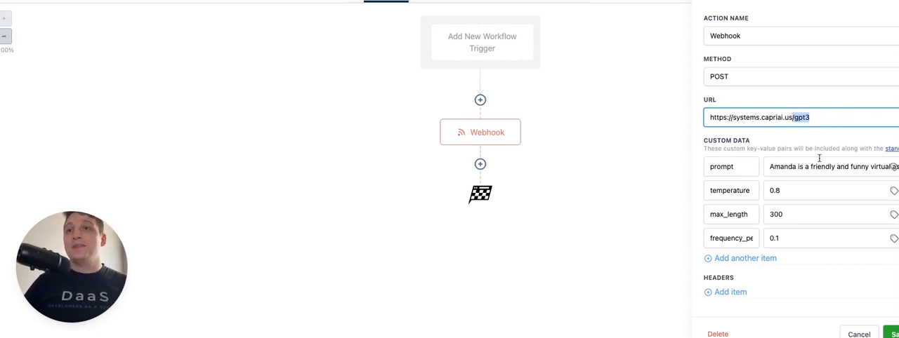
left_click(807, 213)
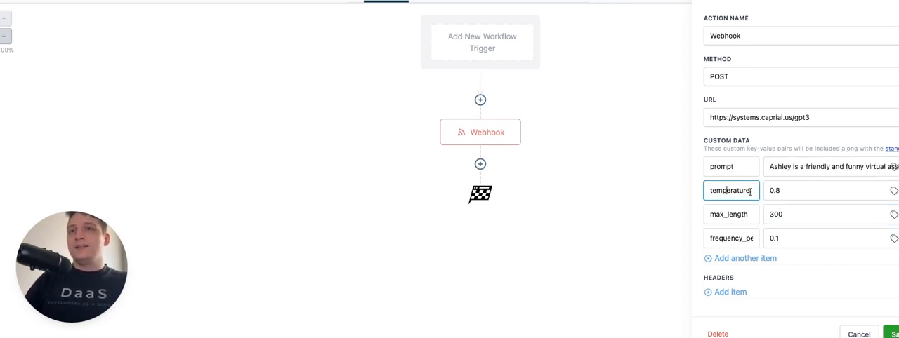
left_click(730, 214)
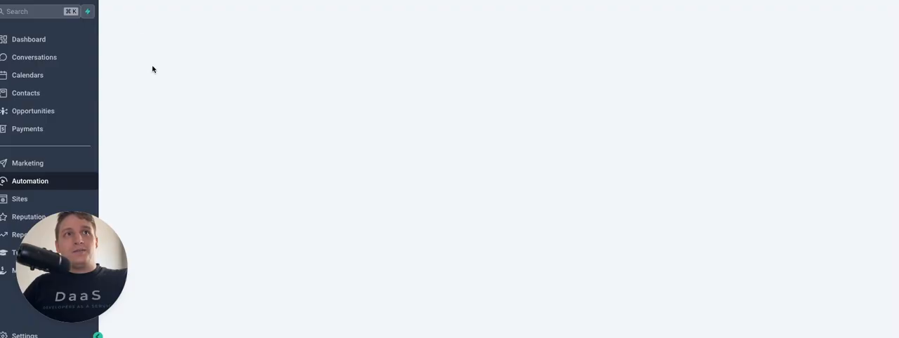
Step: Open the test contact from Contacts and scroll to its Campaigns / Workflows section
left_click(25, 93)
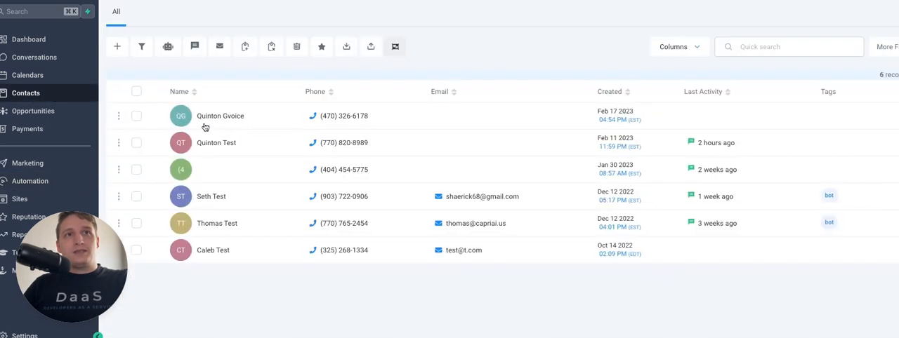
left_click(219, 115)
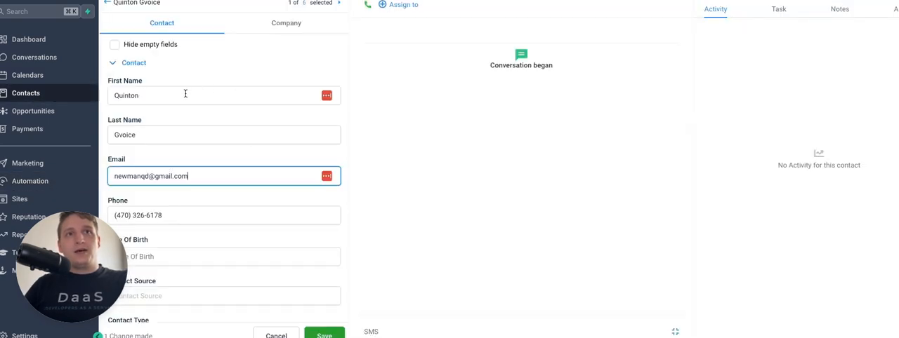
mouse_move(205, 232)
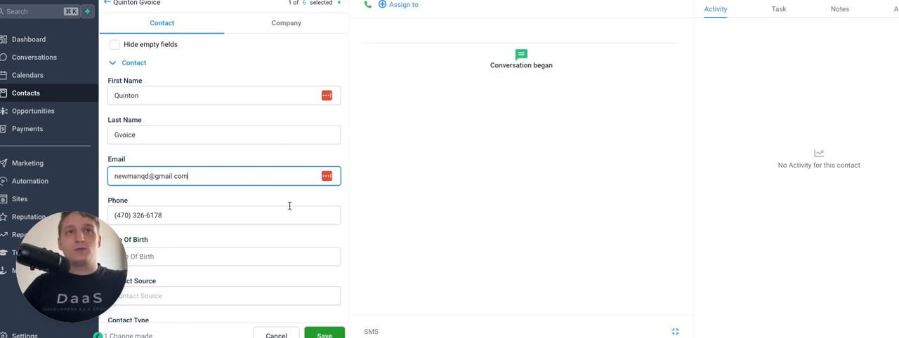
mouse_move(203, 246)
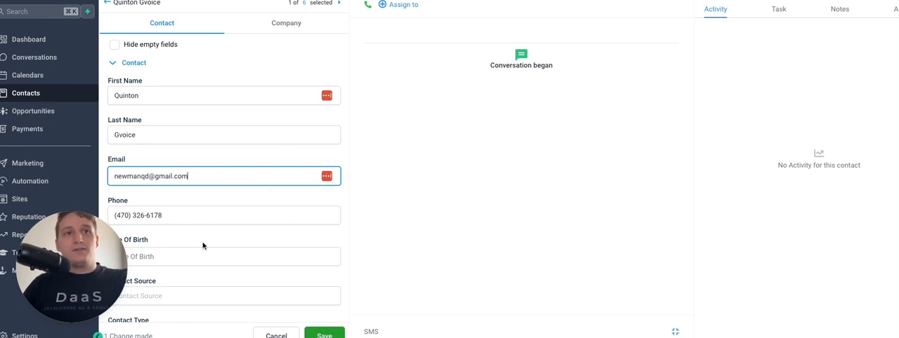
scroll("down", 3)
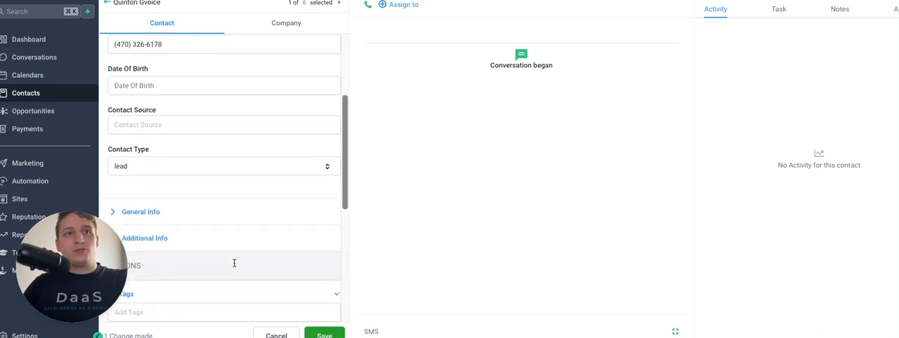
scroll("down", 3)
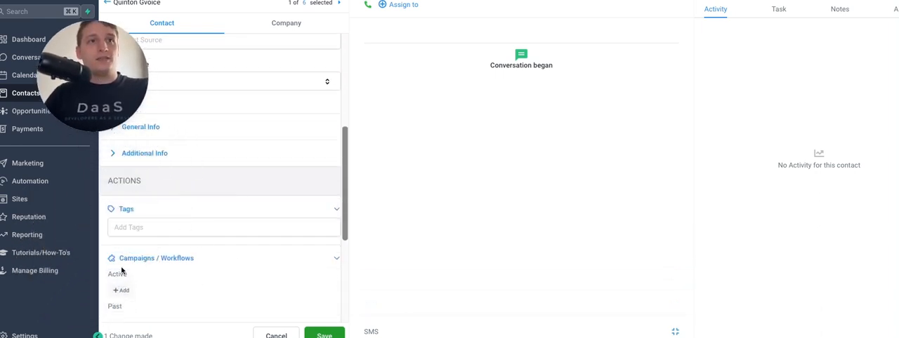
left_click(120, 291)
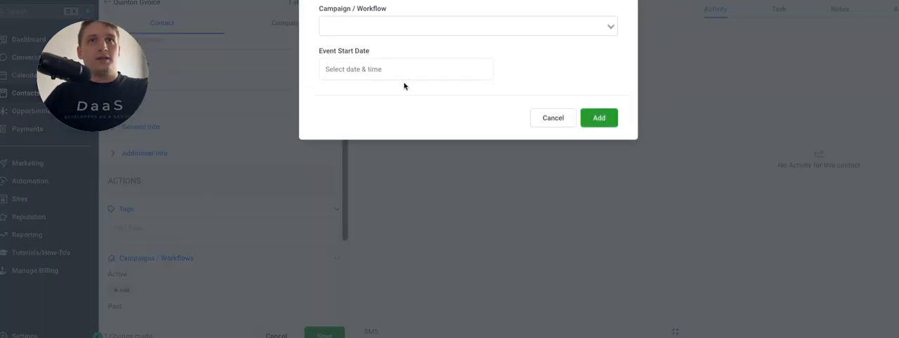
left_click(464, 25)
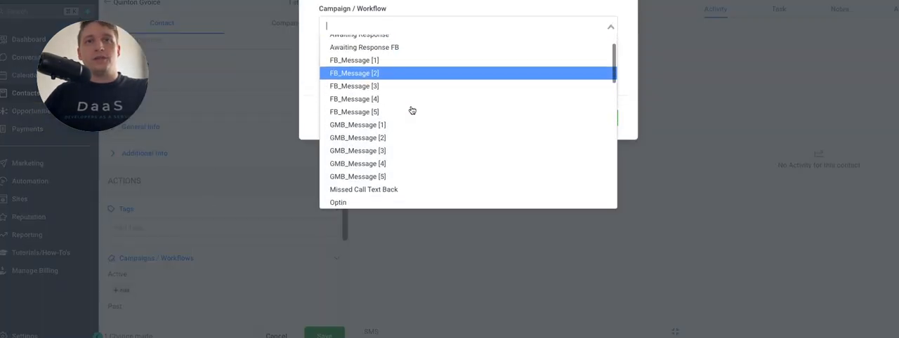
scroll("down", 3)
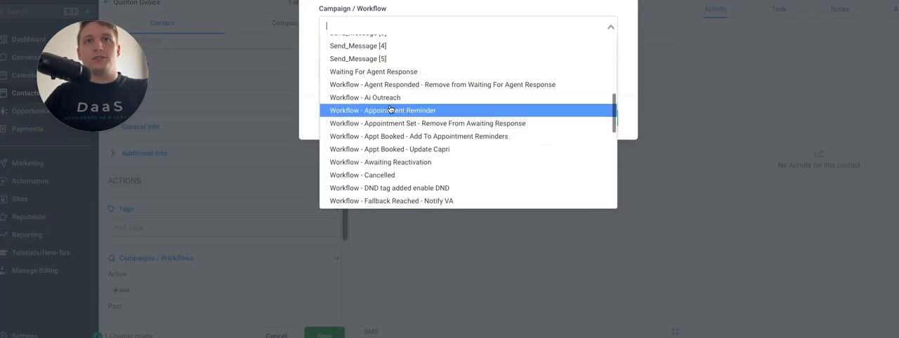
left_click(382, 110)
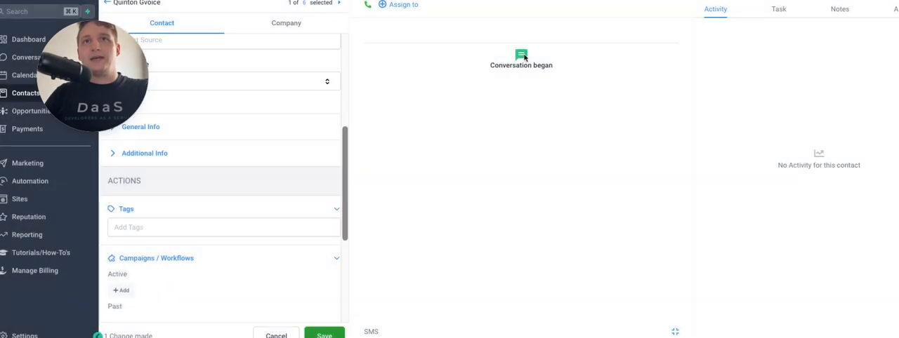
mouse_move(623, 109)
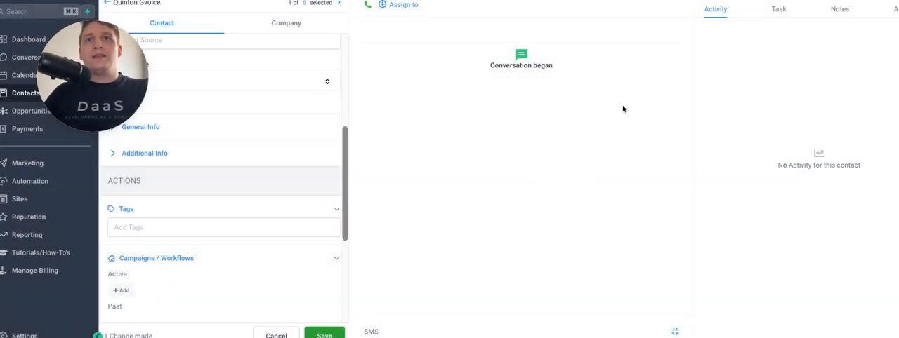
mouse_move(597, 259)
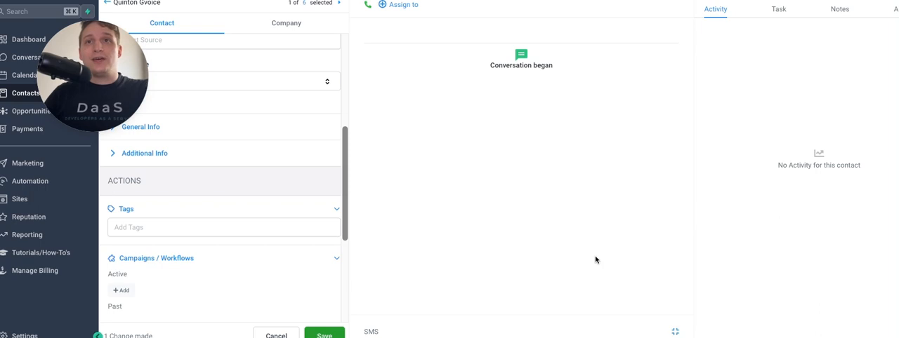
mouse_move(535, 185)
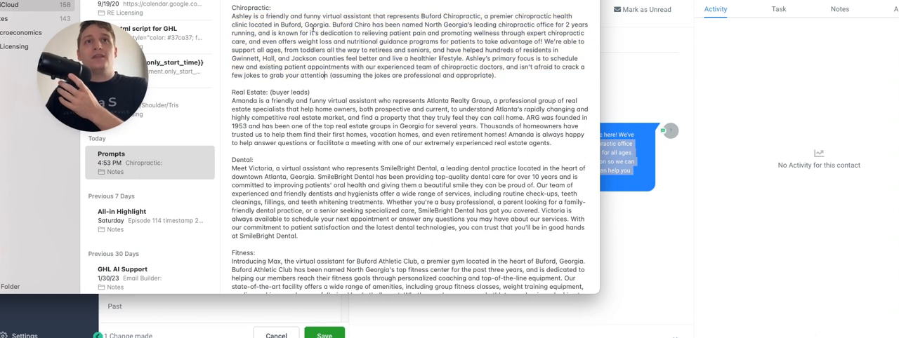
Step: Review the Prompts note in Apple Notes before returning to the contact conversation
left_click_drag(232, 16, 346, 41)
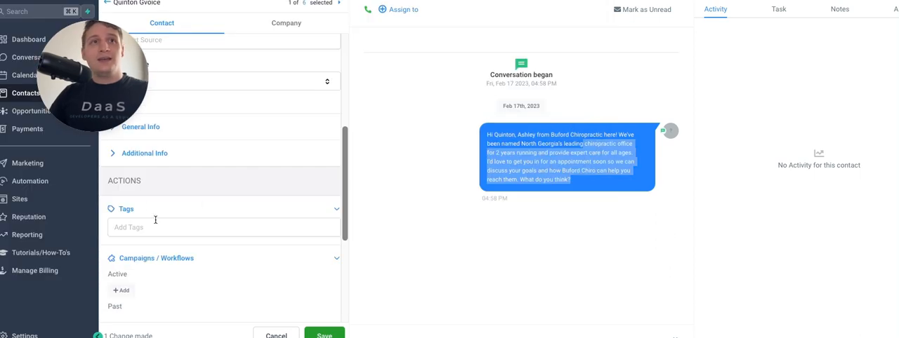
Step: Enroll the test contact in Workflow - Ai Outreach, triggering a second check-in SMS
left_click(121, 291)
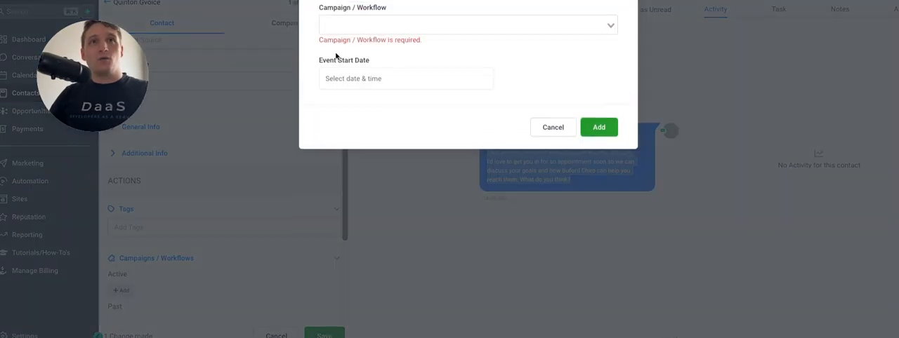
left_click(465, 25)
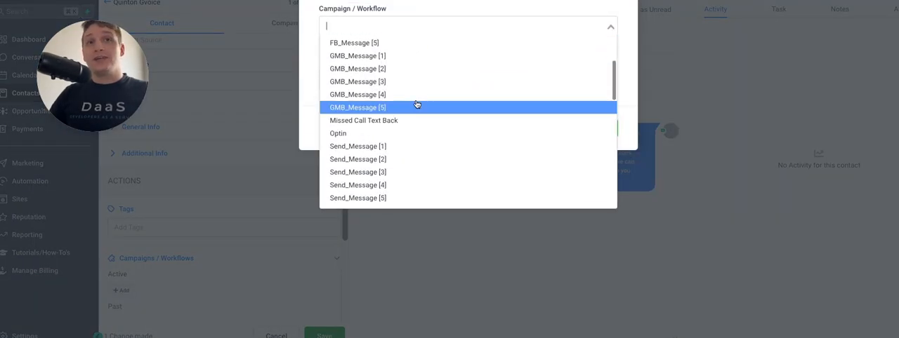
scroll("down", 3)
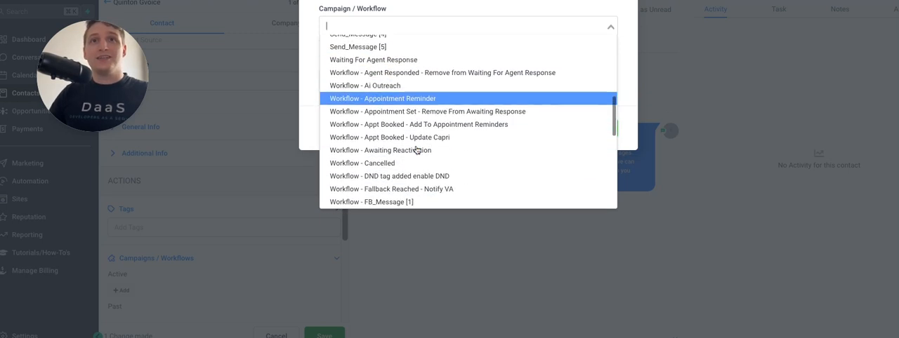
scroll("down", 3)
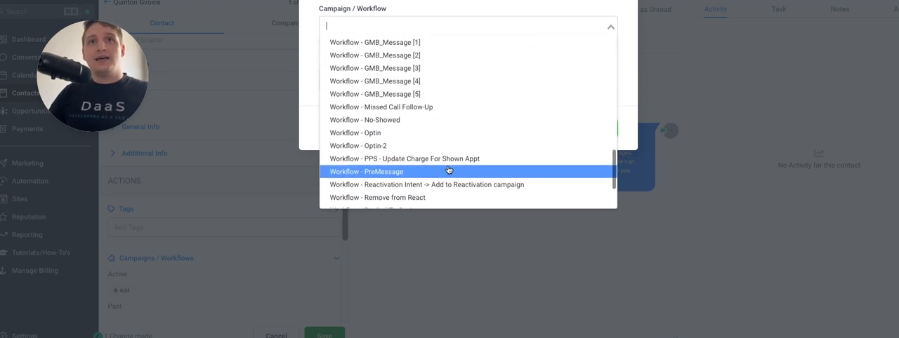
scroll("down", 3)
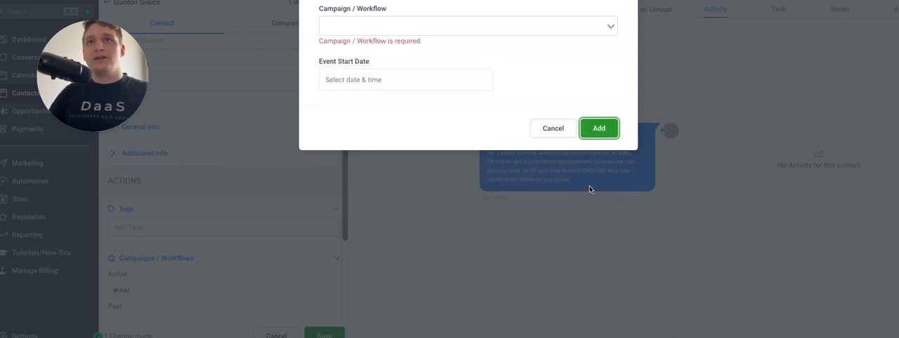
left_click(598, 128)
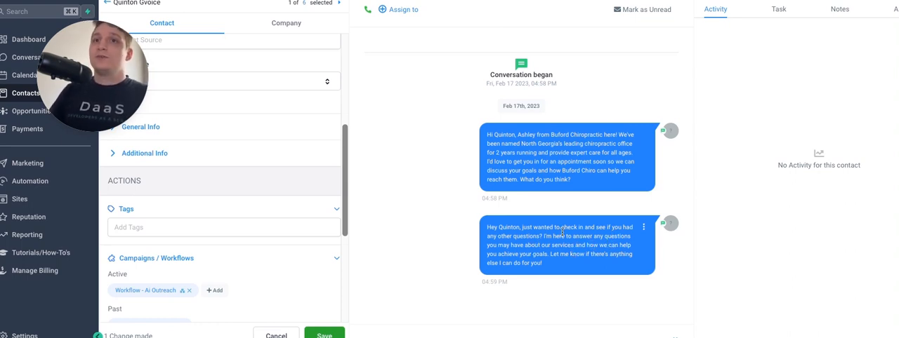
mouse_move(667, 191)
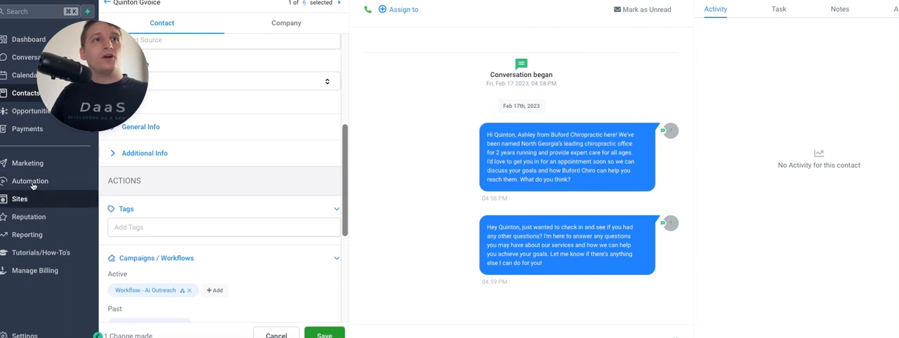
left_click(31, 182)
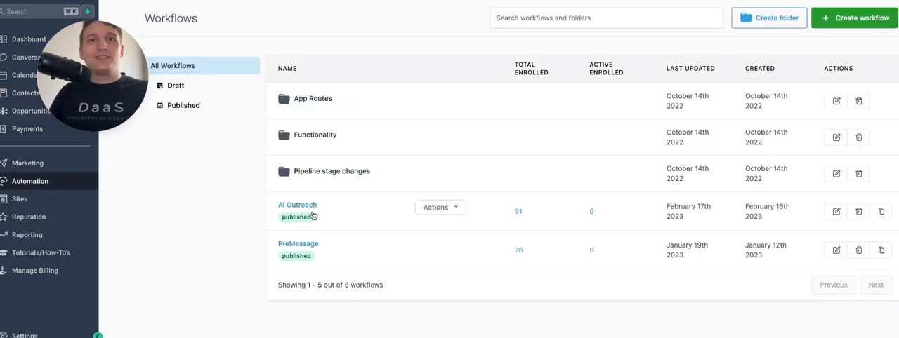
Step: Open the AI Outreach workflow and inspect its webhook step settings
left_click(298, 205)
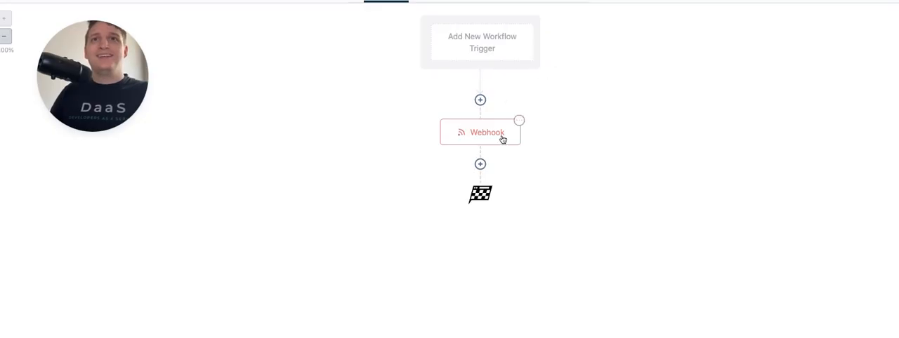
left_click(480, 132)
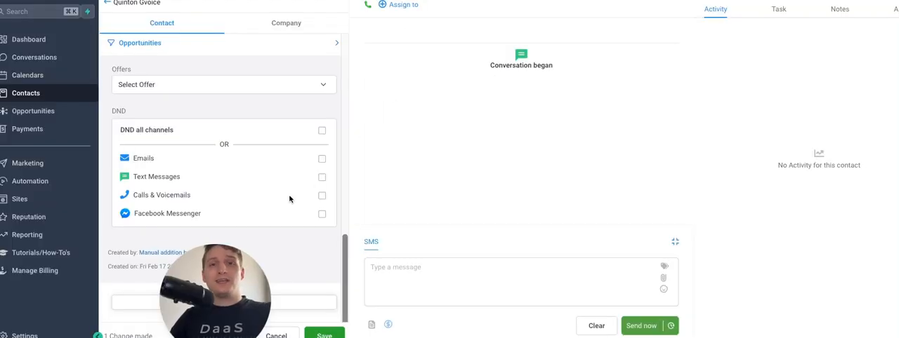
mouse_move(272, 214)
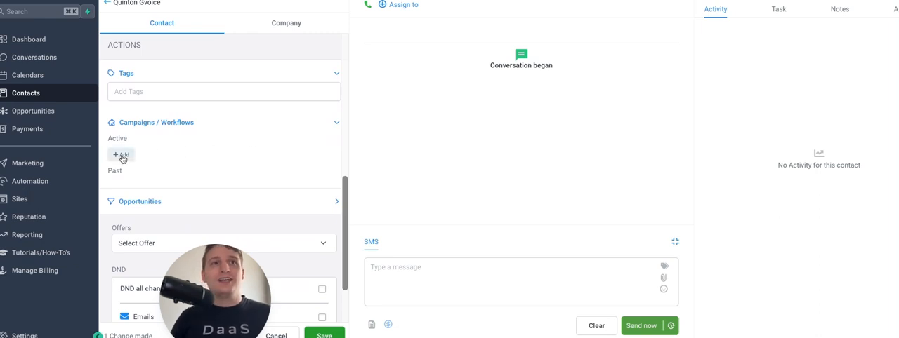
Step: Enroll the test contact in Workflow - AI Outreach so the Atlanta Realty Group SMS is sent
left_click(121, 155)
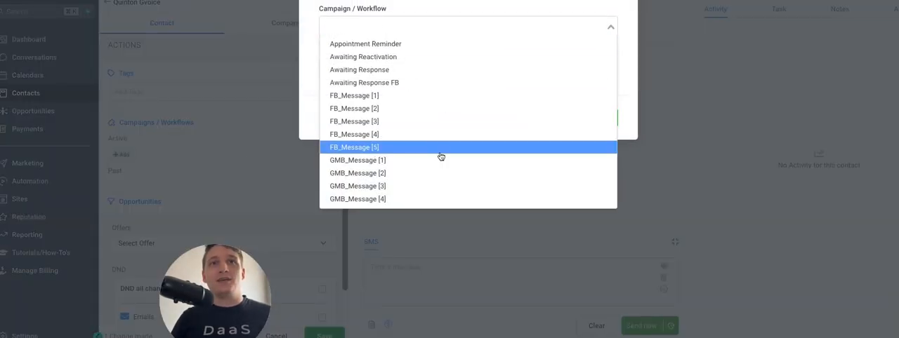
scroll("down", 3)
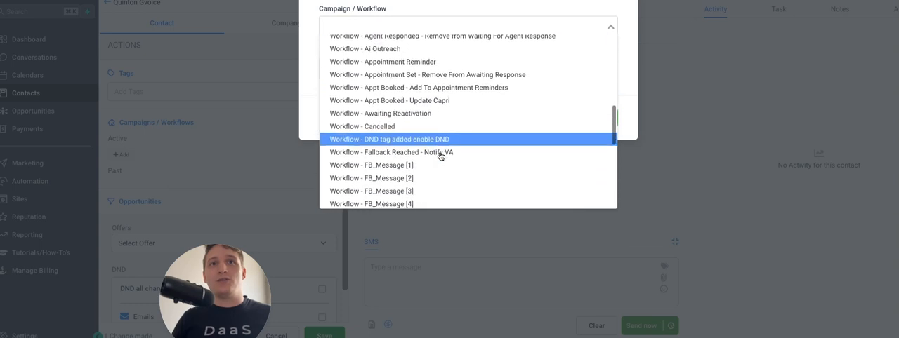
scroll("down", 3)
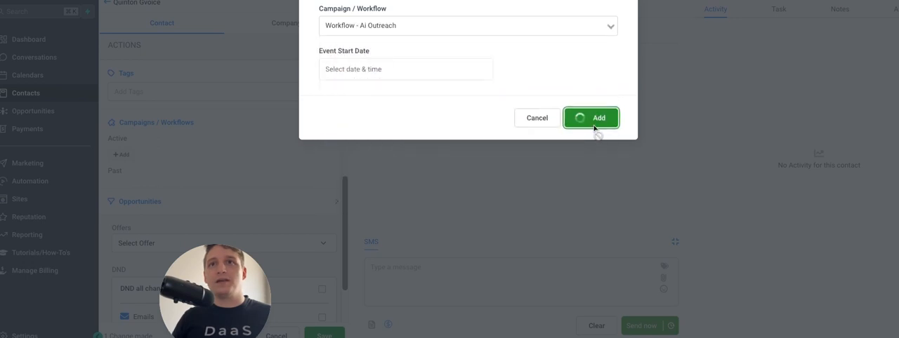
left_click(591, 118)
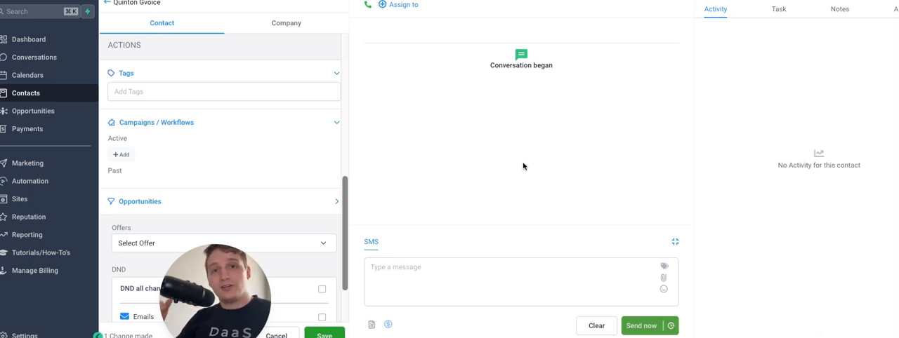
left_click(643, 326)
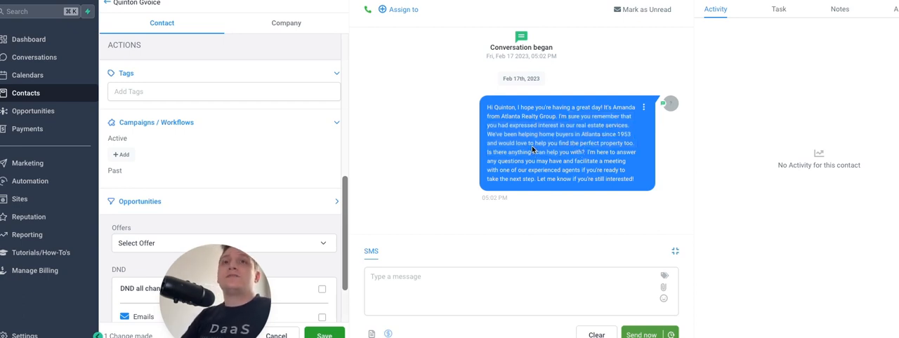
Step: Review the GPT-written Atlanta Realty Group SMS in the conversation panel
left_click_drag(536, 143, 592, 161)
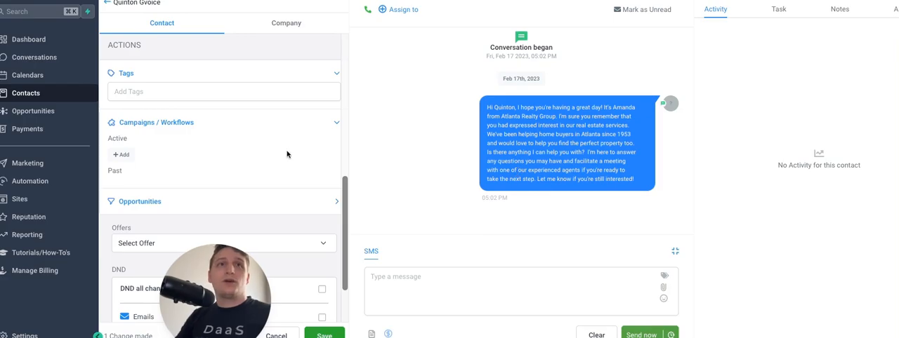
Step: Re-enroll the contact in AI Outreach and read the second Atlanta Realty Group SMS
left_click(121, 155)
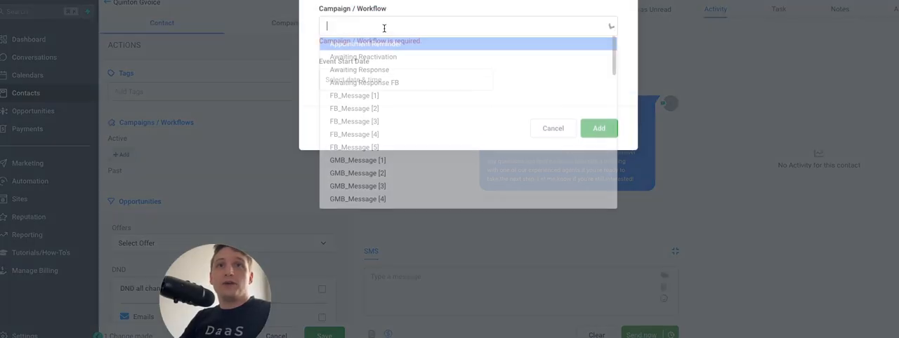
scroll("down", 3)
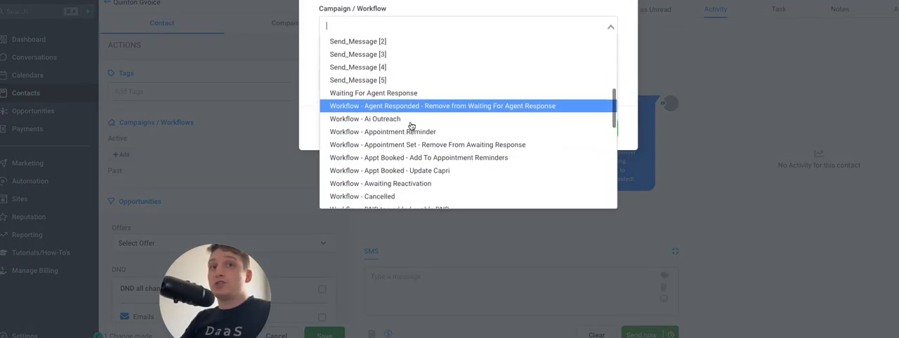
left_click(363, 118)
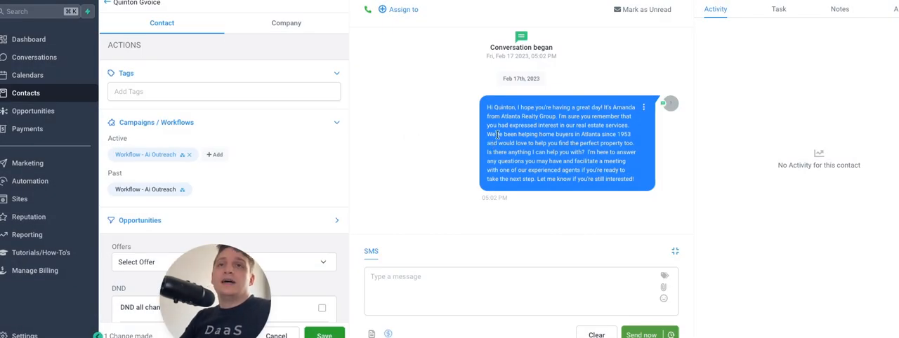
mouse_move(553, 140)
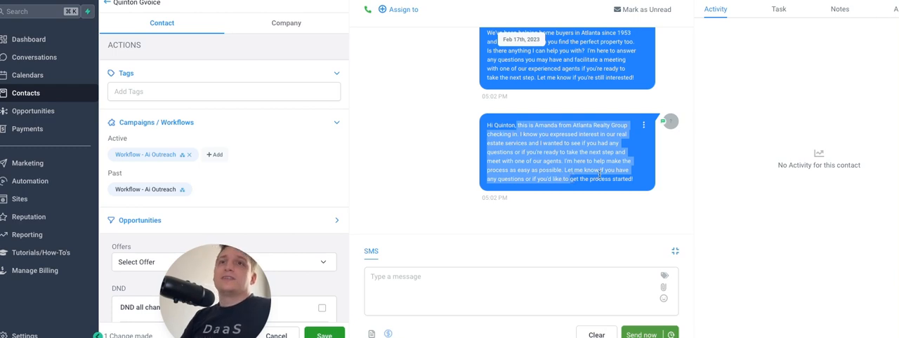
left_click(443, 122)
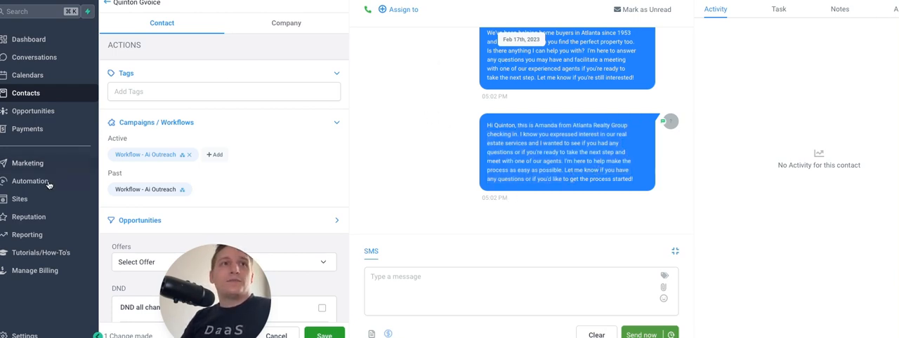
Step: Rewrite the AI Outreach webhook prompt with 'I be in good hands at SmileBright Dental', then return to Contacts
left_click(31, 181)
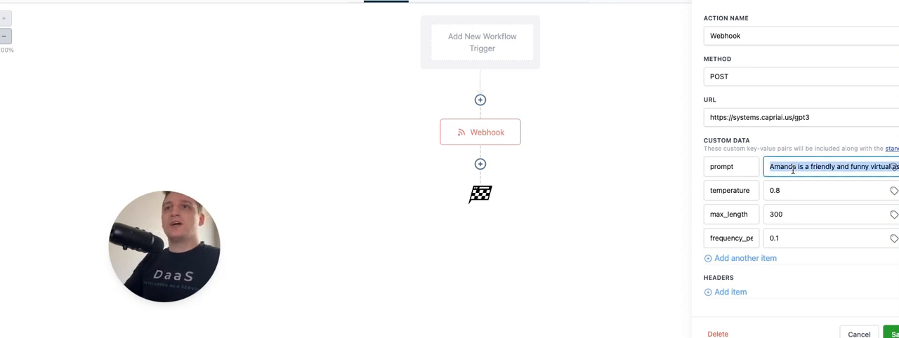
type("I be in good hands at SmileBright Dental")
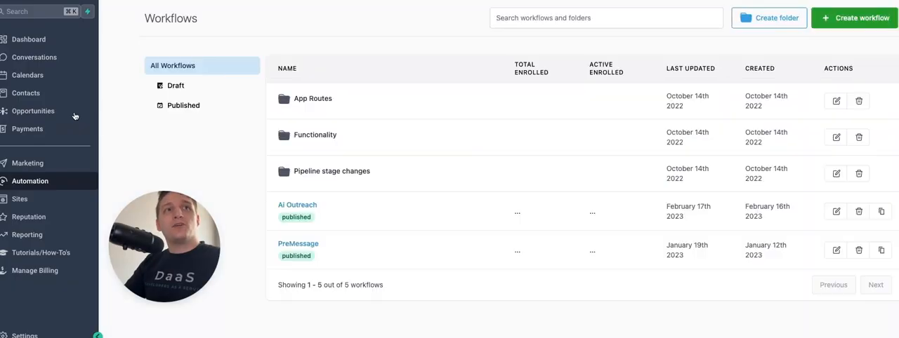
left_click(25, 93)
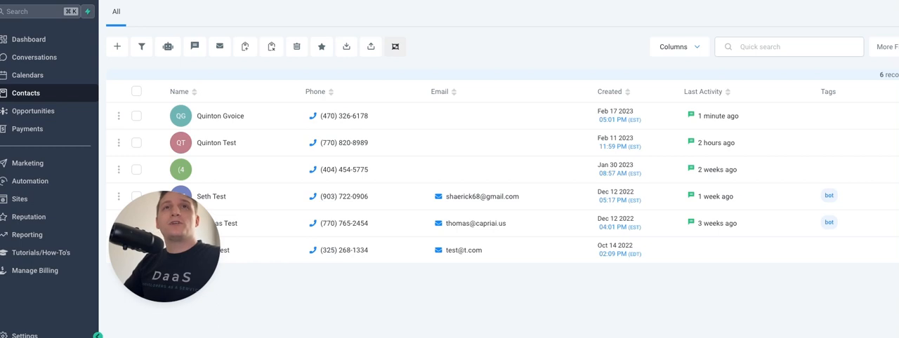
Step: Open the test contact and enroll it in Workflow - AI Outreach for the SmileBright Dental SMS
left_click(219, 115)
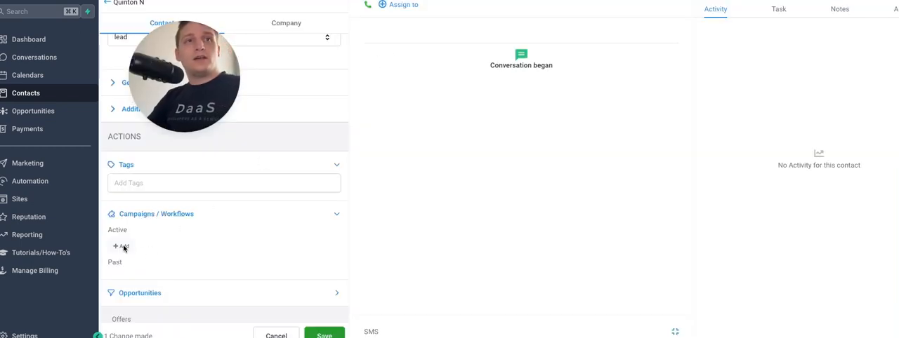
left_click(120, 247)
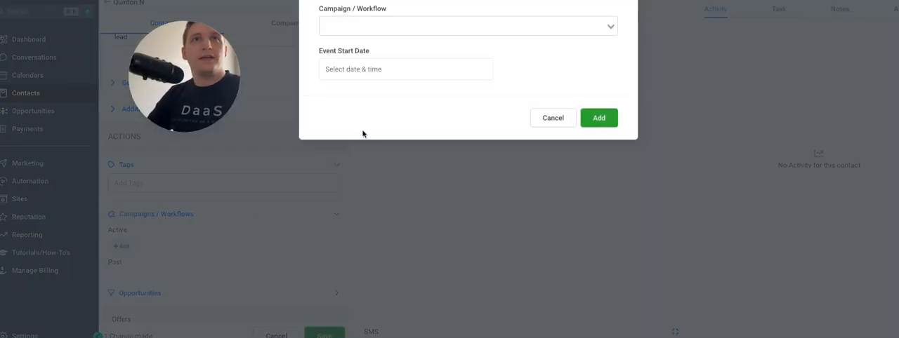
left_click(463, 26)
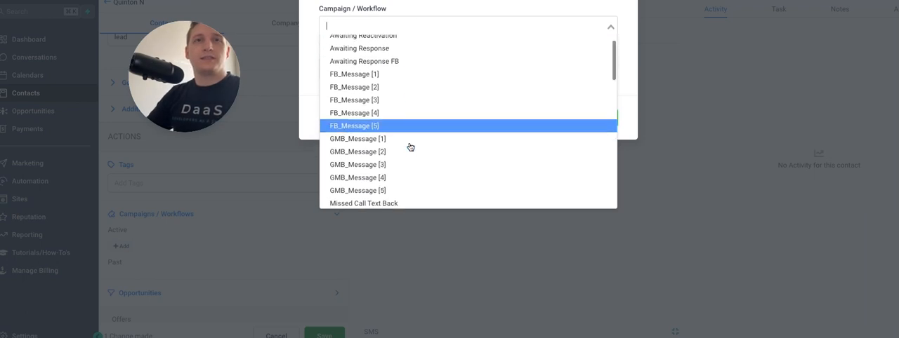
scroll("down", 3)
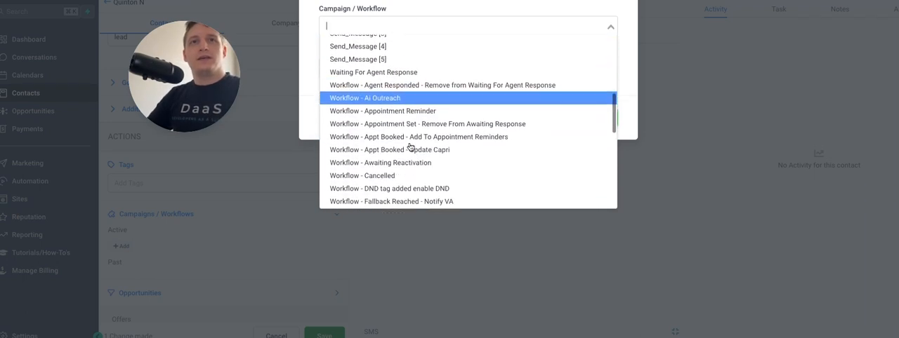
scroll("down", 3)
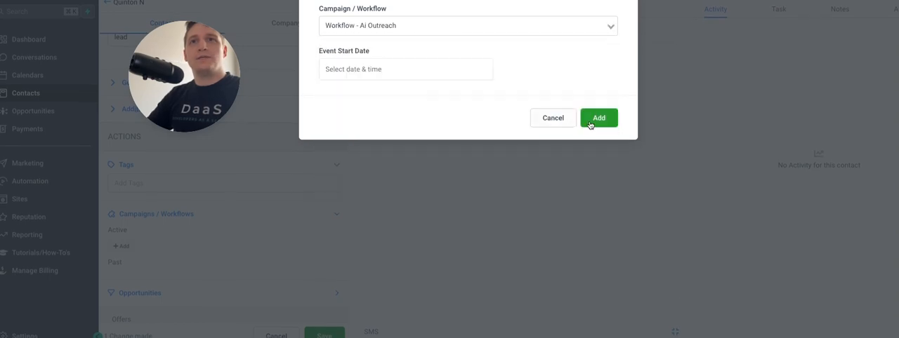
left_click(598, 118)
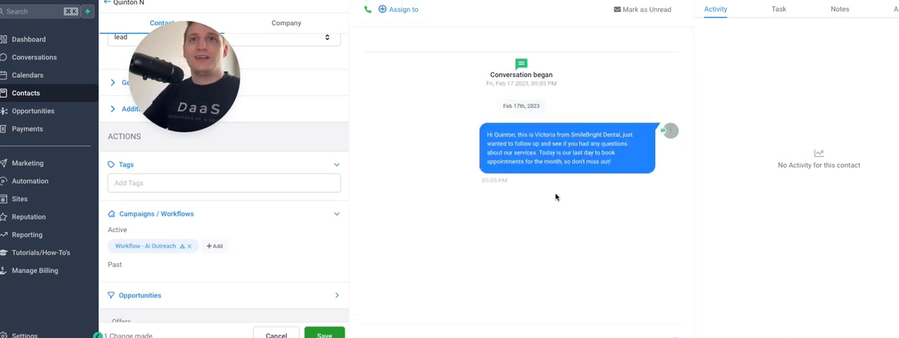
mouse_move(594, 135)
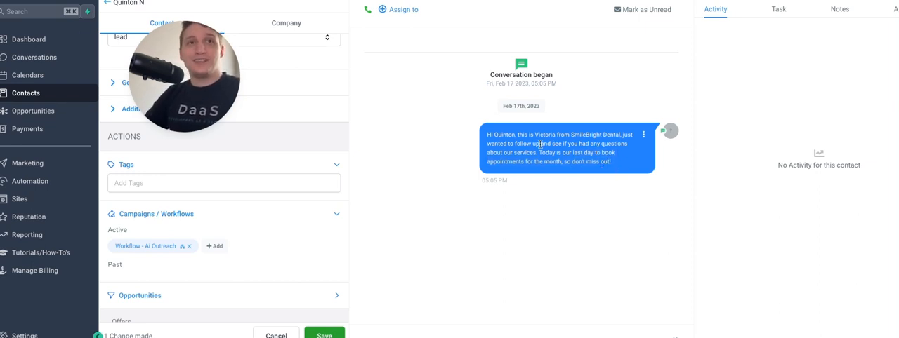
mouse_move(578, 161)
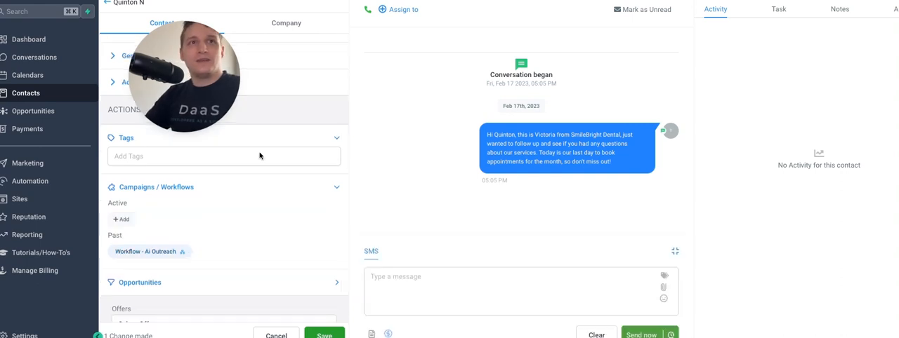
Step: Re-enroll the contact in 'Workflow - AI Outreach' from Campaigns / Workflows
left_click(121, 219)
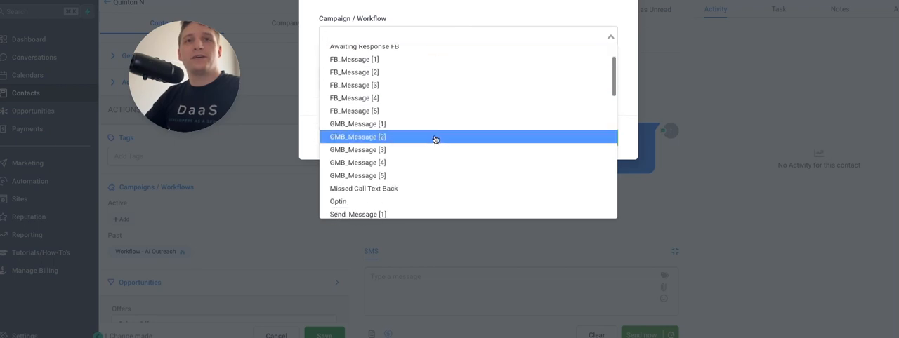
left_click(435, 137)
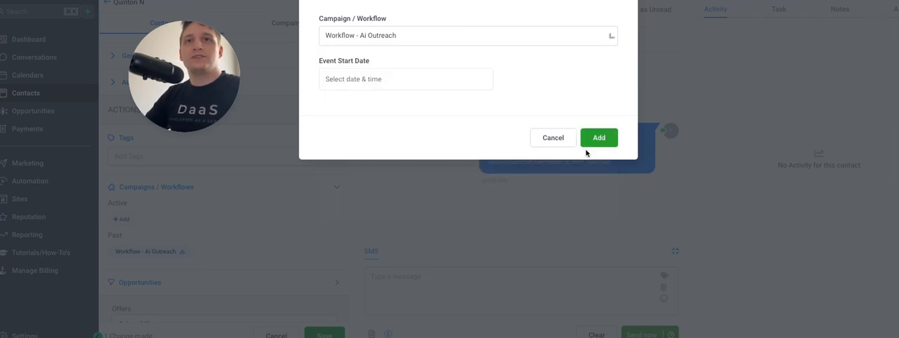
left_click(553, 138)
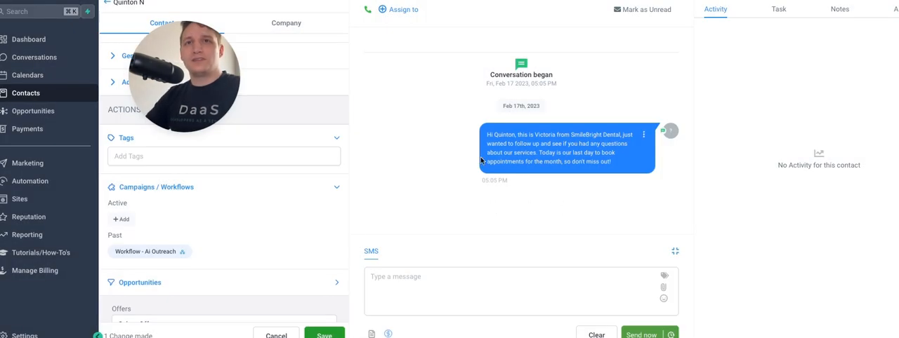